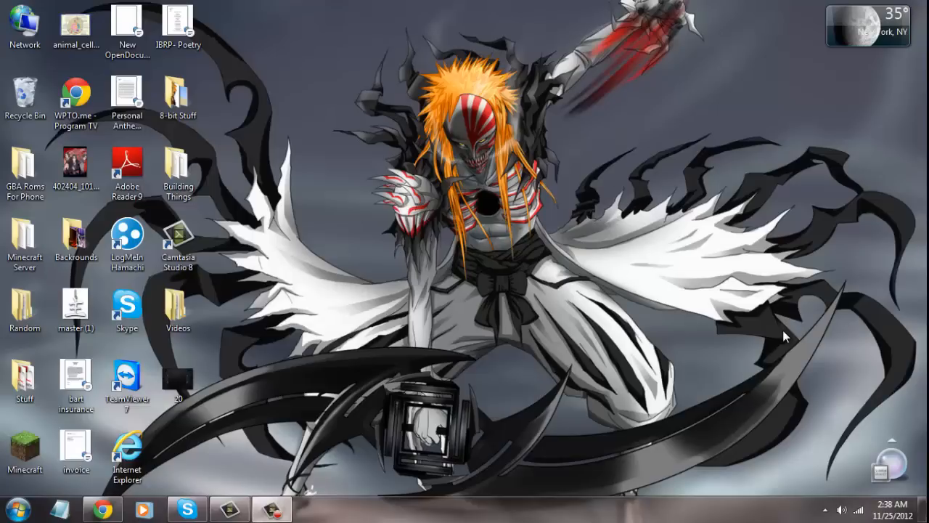
mouse_move(293, 456)
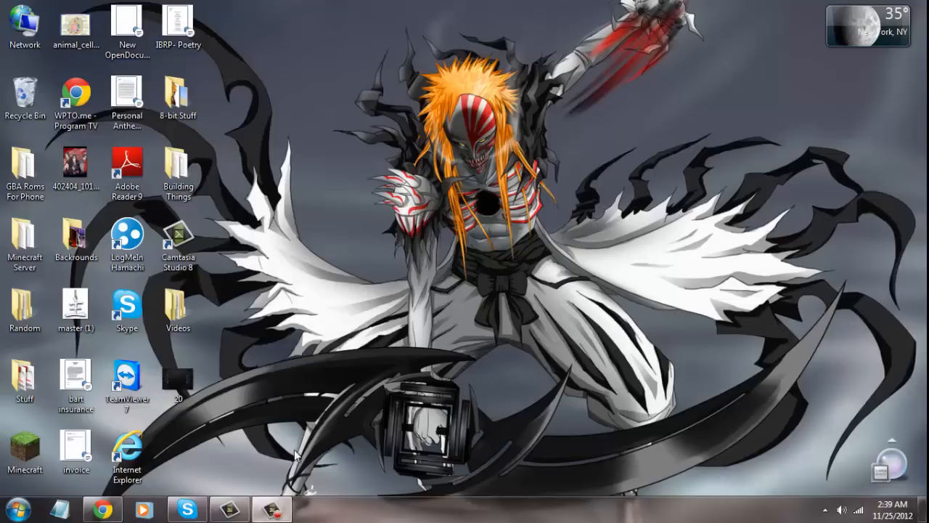
Search the Start menu for 'Run' to bring up the Run dialog.
click(14, 505)
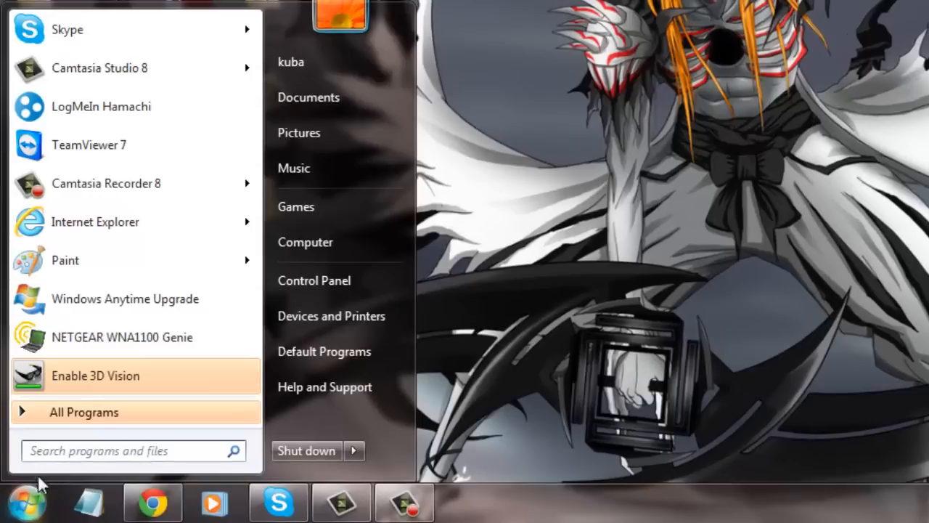
click(131, 450)
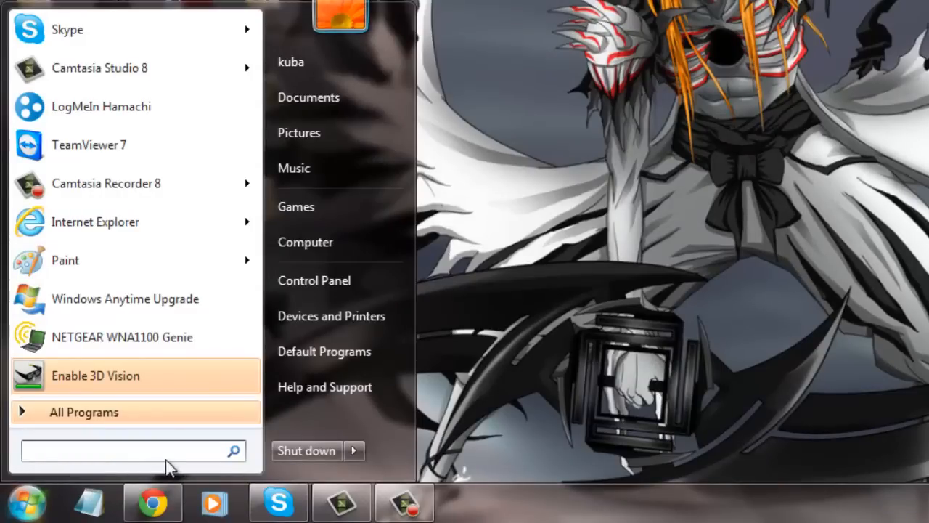
text(RU)
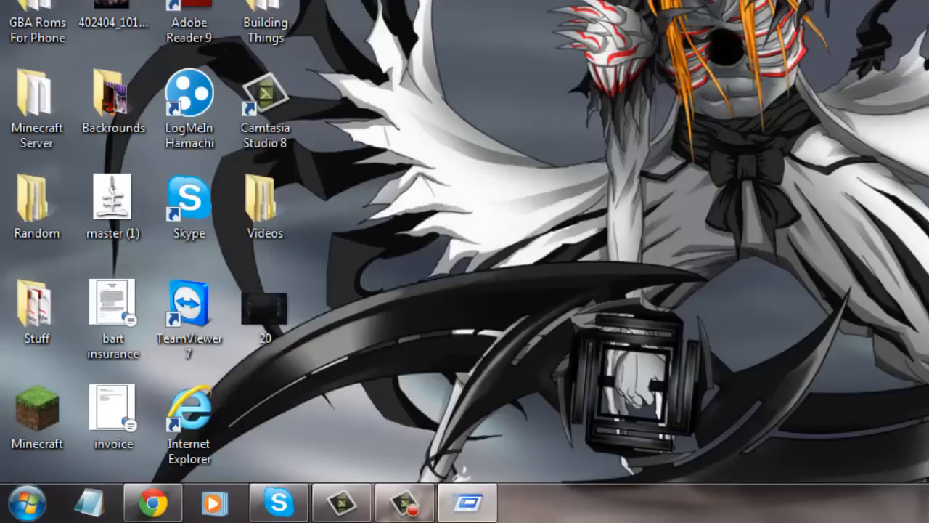
Open the Roaming AppData folder via %APPDATA% and restore the window to a smaller size.
click(26, 501)
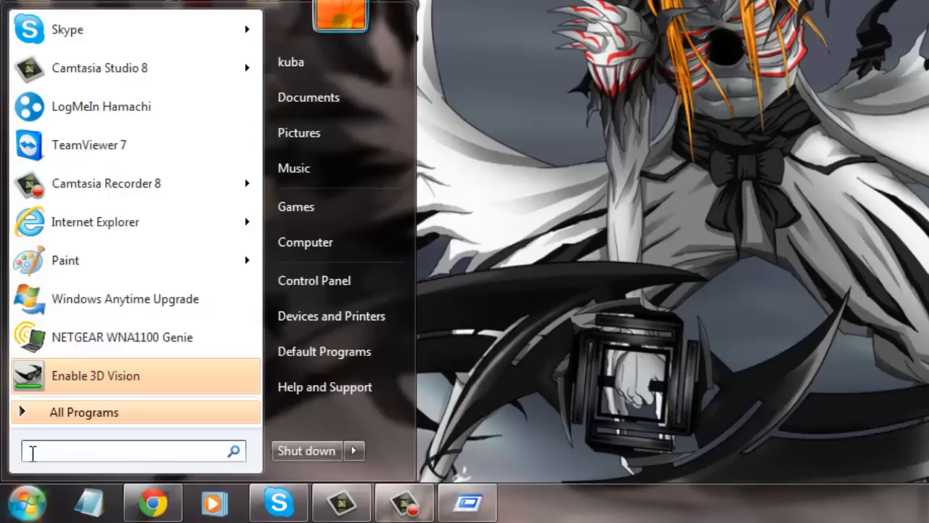
text(%APPD)
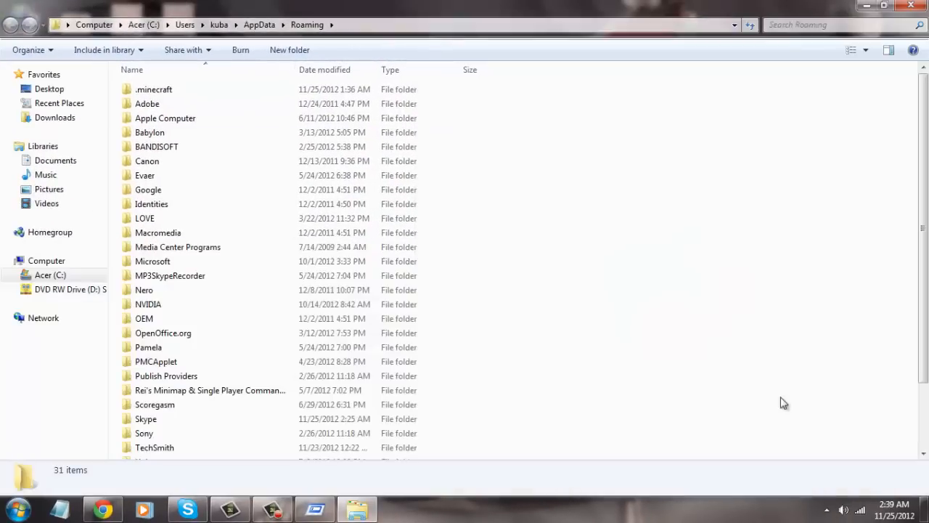
click(883, 6)
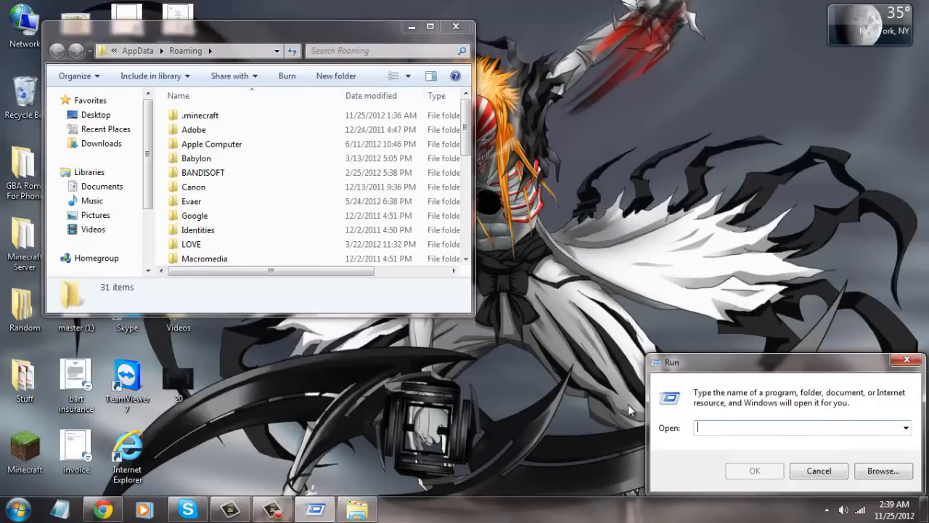
mouse_move(742, 403)
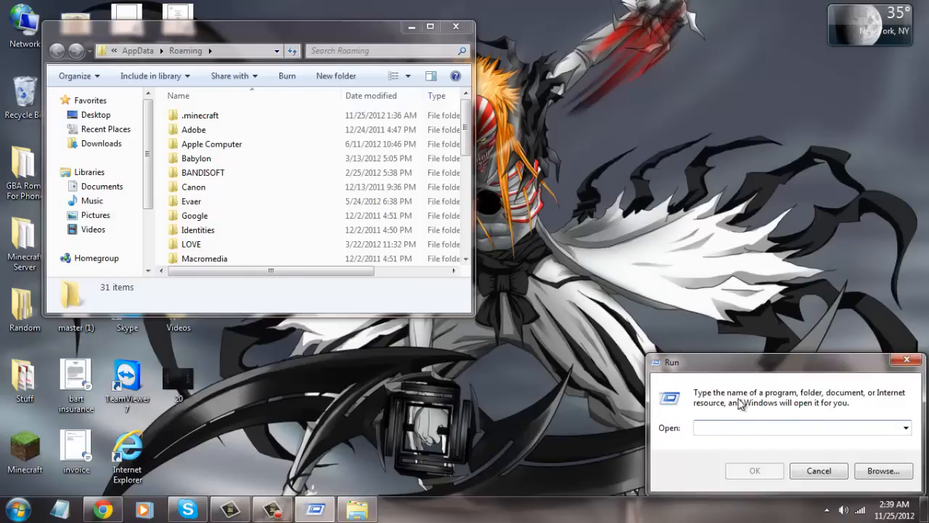
mouse_move(792, 366)
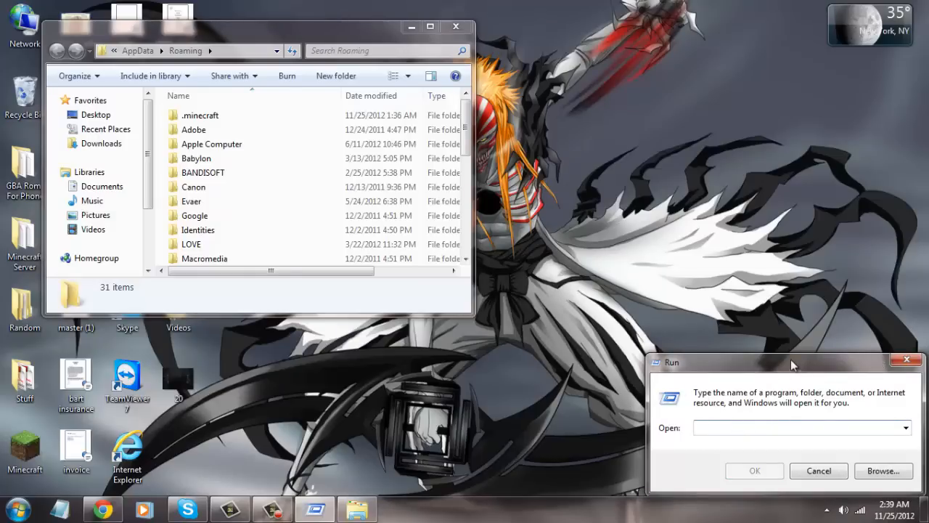
Move the Run dialog aside, recall it with Win+R, then close it, leaving Roaming showing.
drag(793, 364, 712, 312)
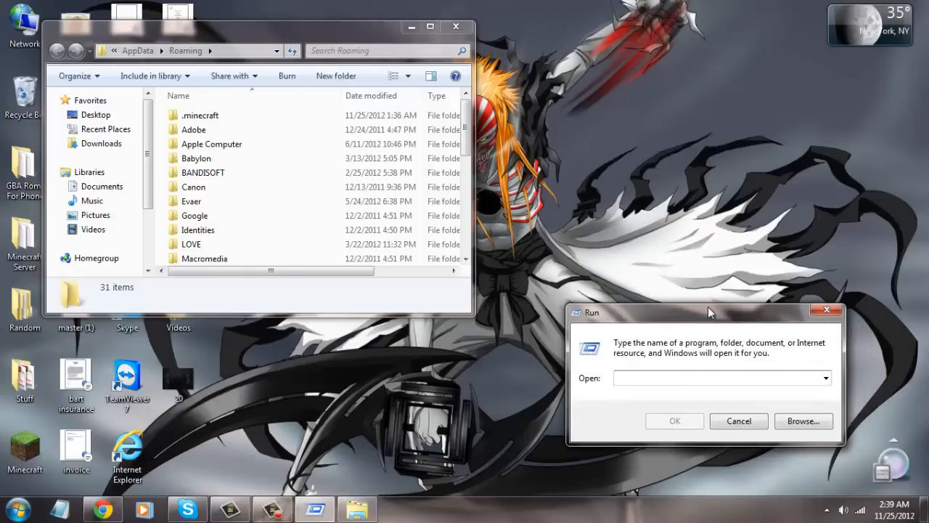
click(738, 421)
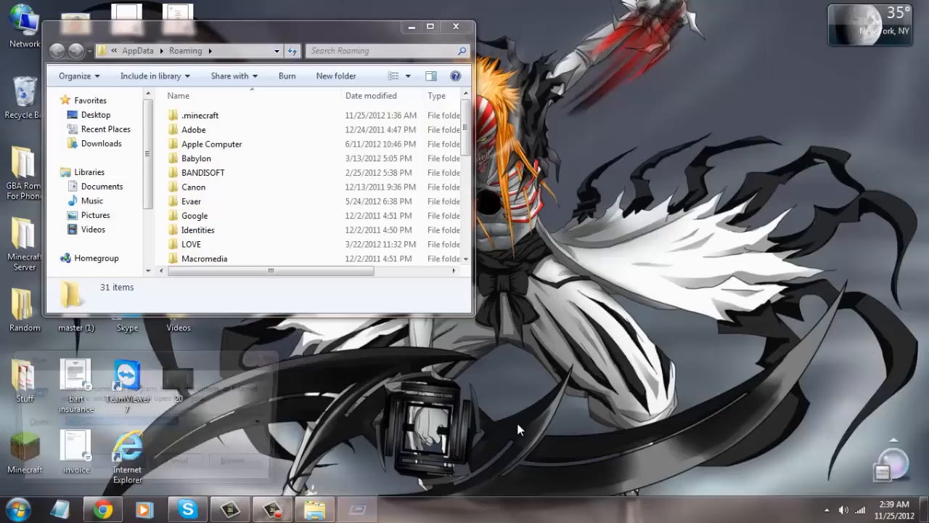
key(Win+r)
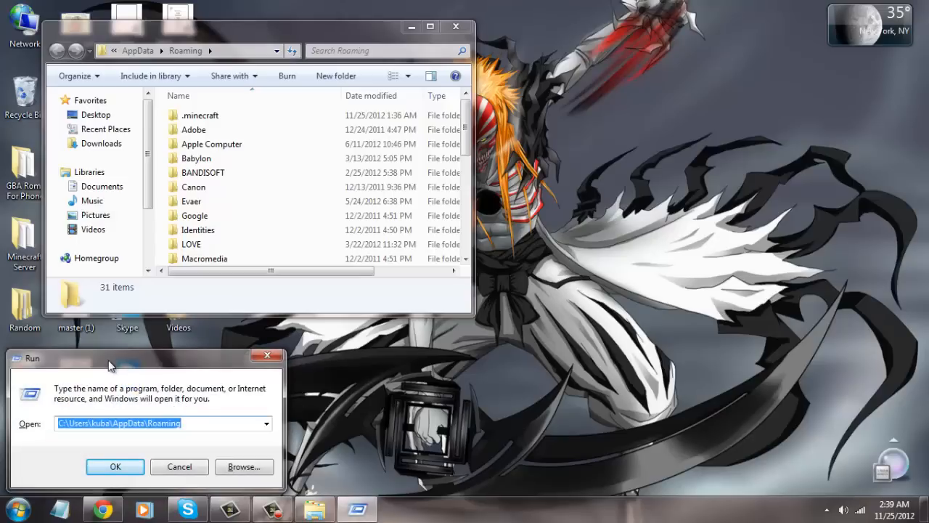
mouse_move(268, 357)
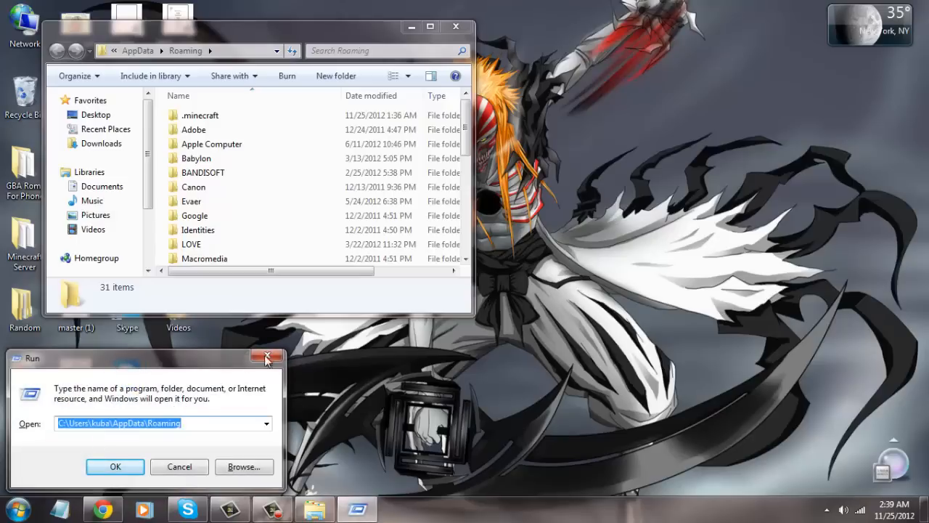
click(267, 357)
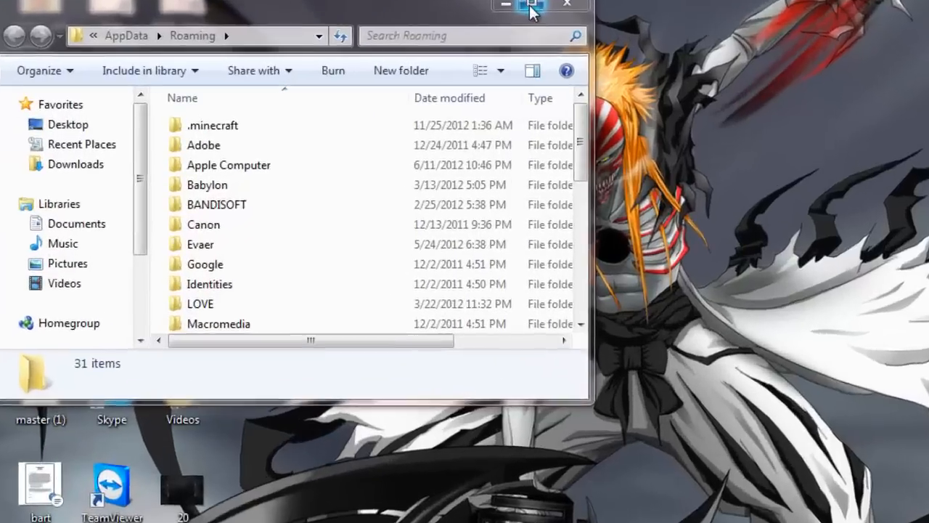
Copy bin to a desktop BACKUP folder, return to .minecraft and delete bin.
click(532, 6)
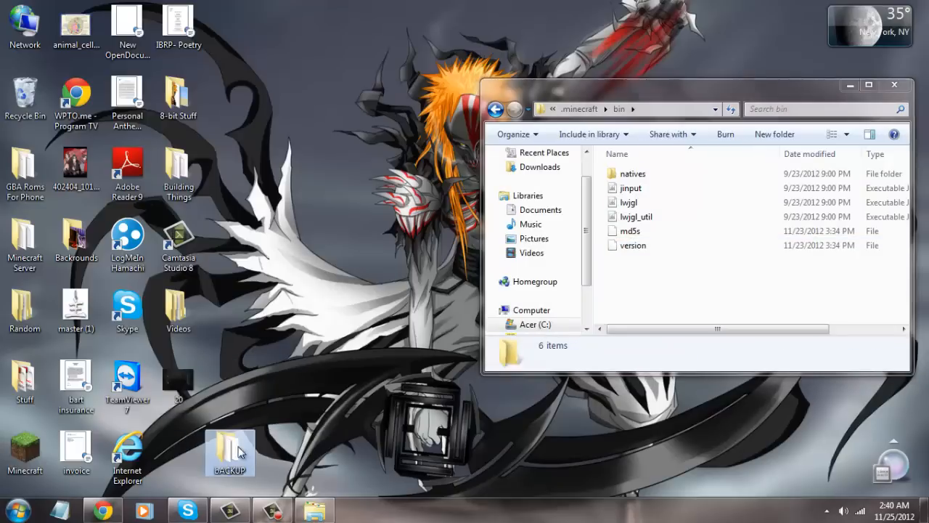
click(497, 108)
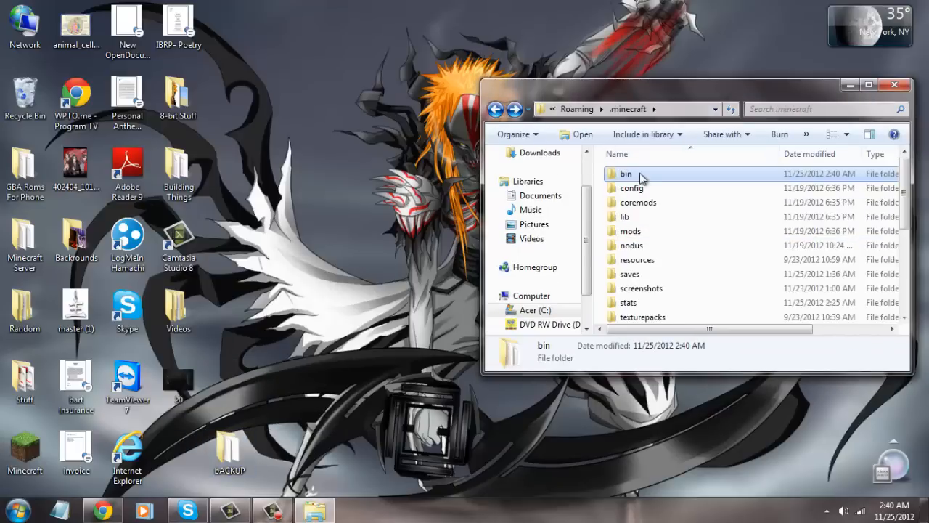
right_click(626, 175)
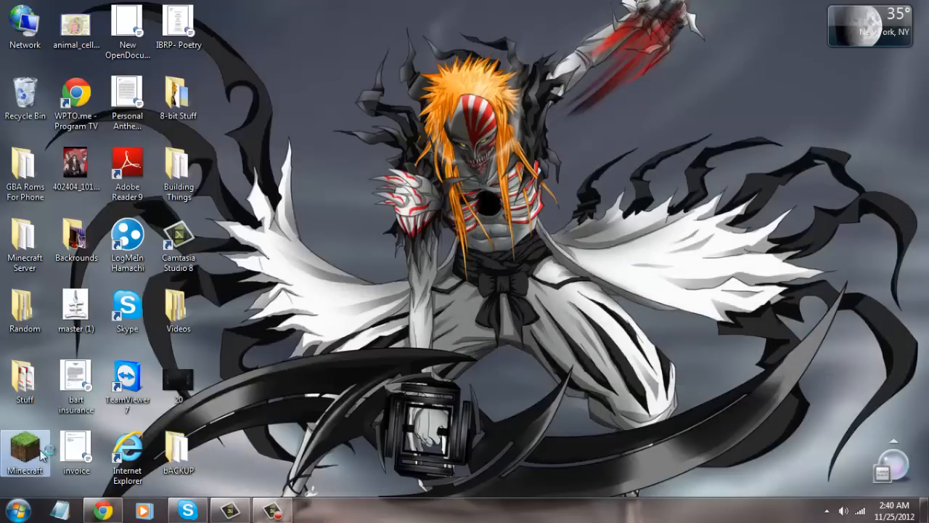
Launch Minecraft from the desktop, log in to reach the 1.4.5 main menu, then quit.
double_click(25, 450)
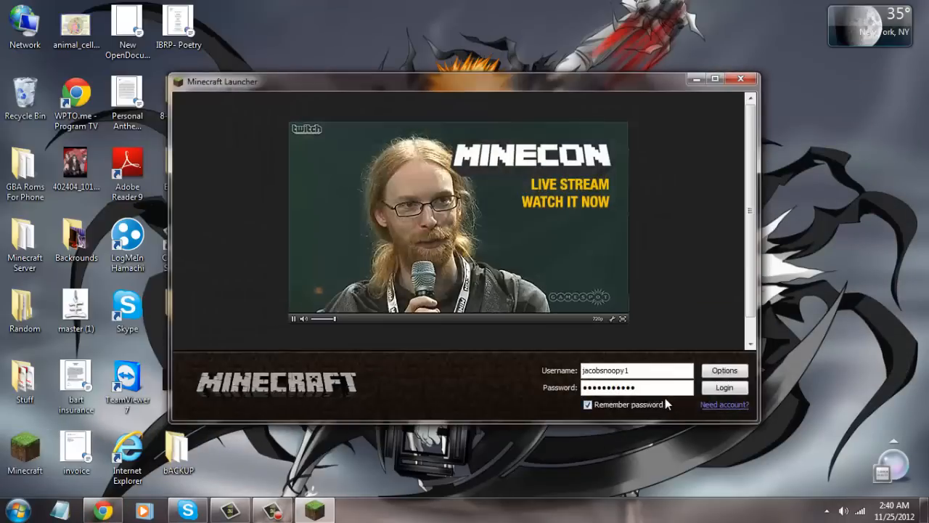
click(723, 386)
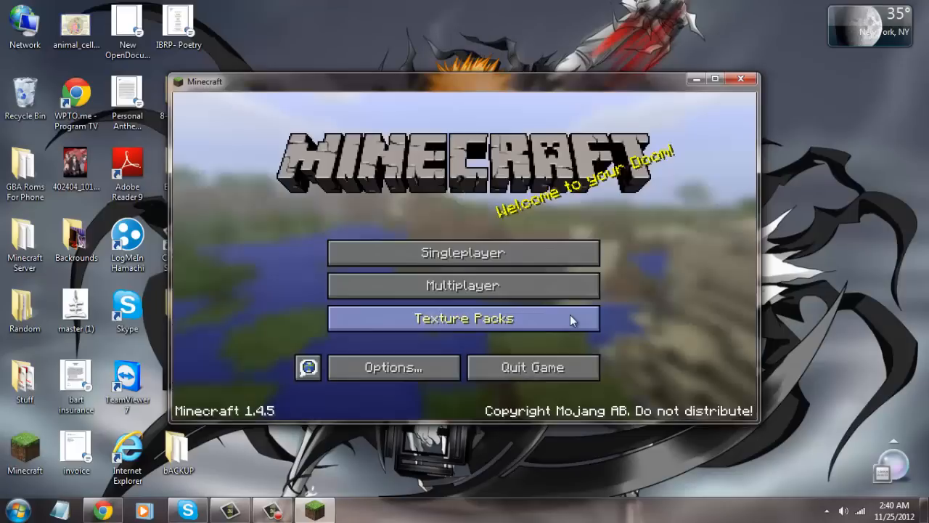
mouse_move(559, 192)
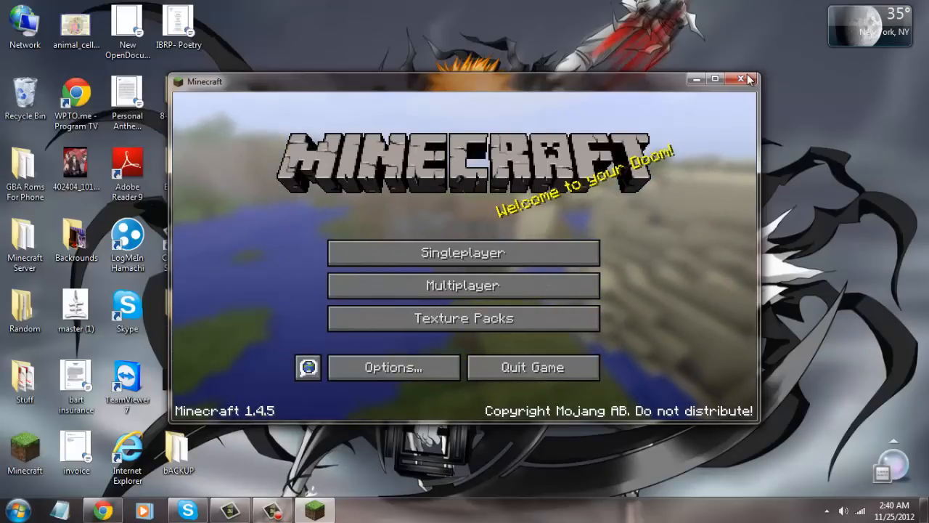
click(740, 79)
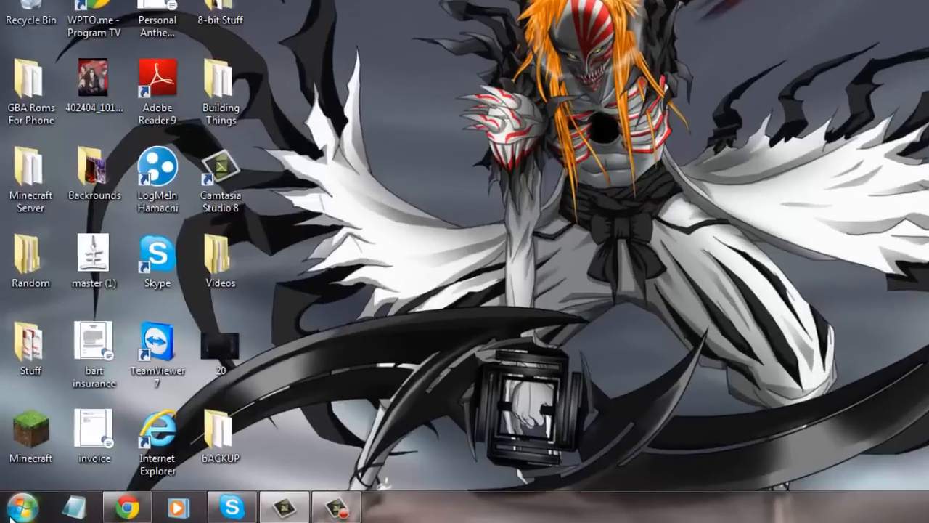
Reopen %appdata%, go into .minecraft and check the regenerated bin files, then go back.
click(15, 505)
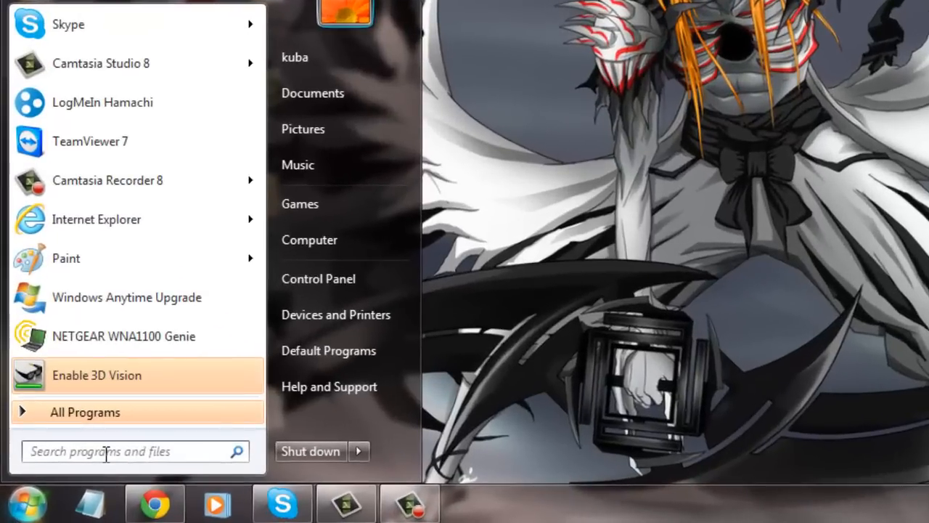
text(%)
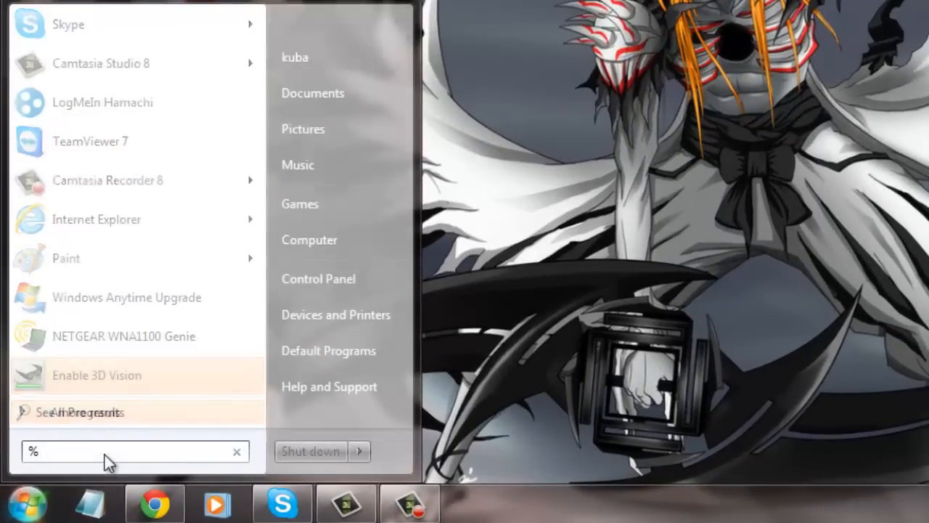
text(appdata)
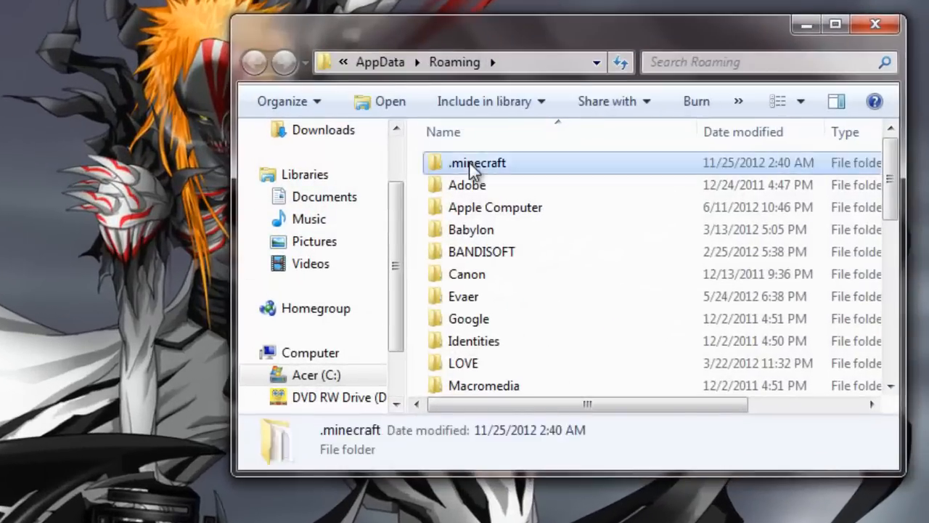
double_click(476, 163)
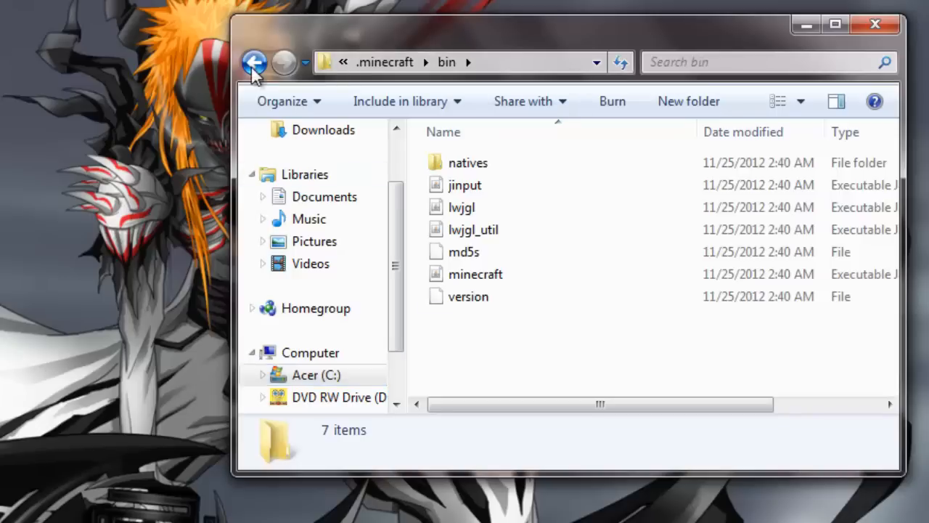
click(254, 61)
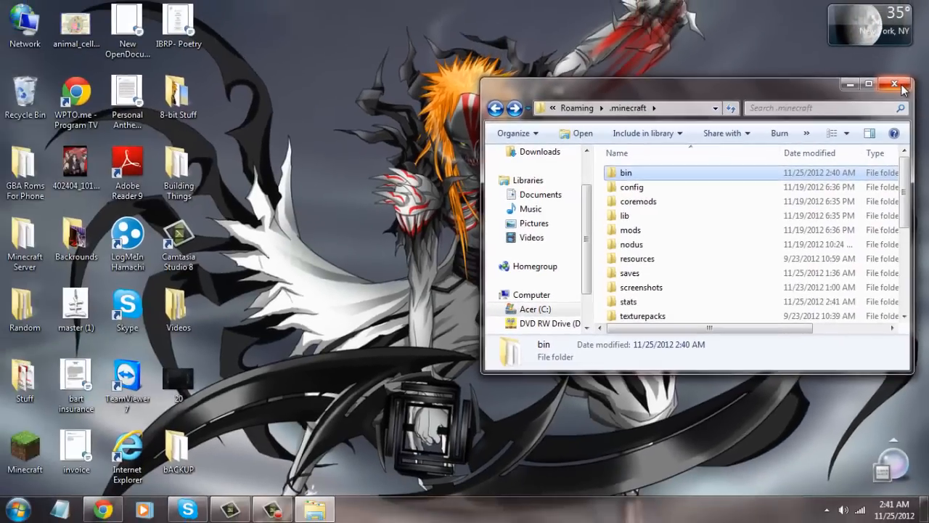
mouse_move(514, 383)
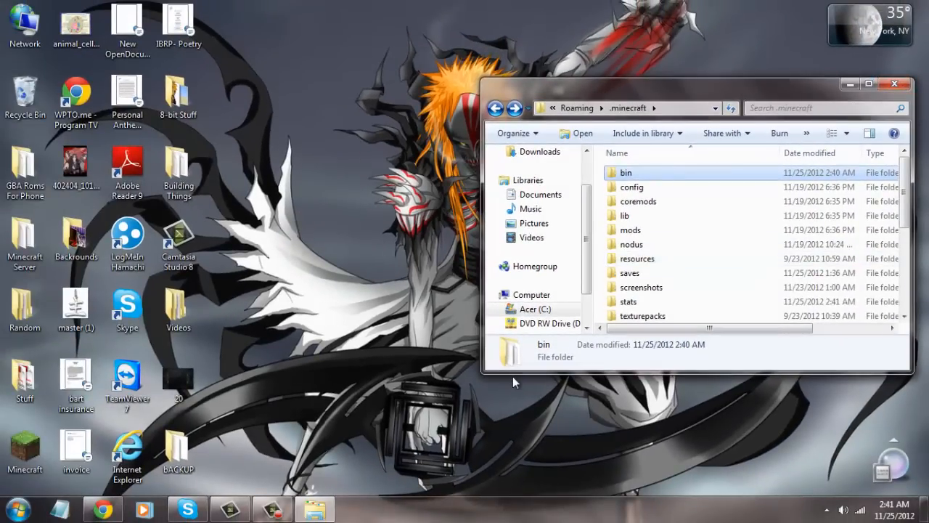